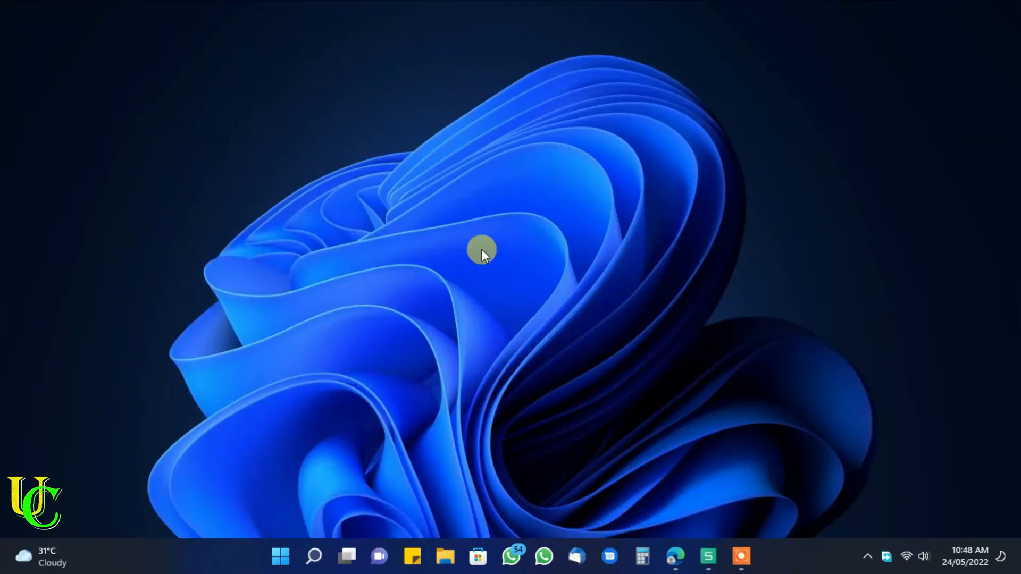
Bring up the Windows 11 Start menu from the taskbar
click(279, 556)
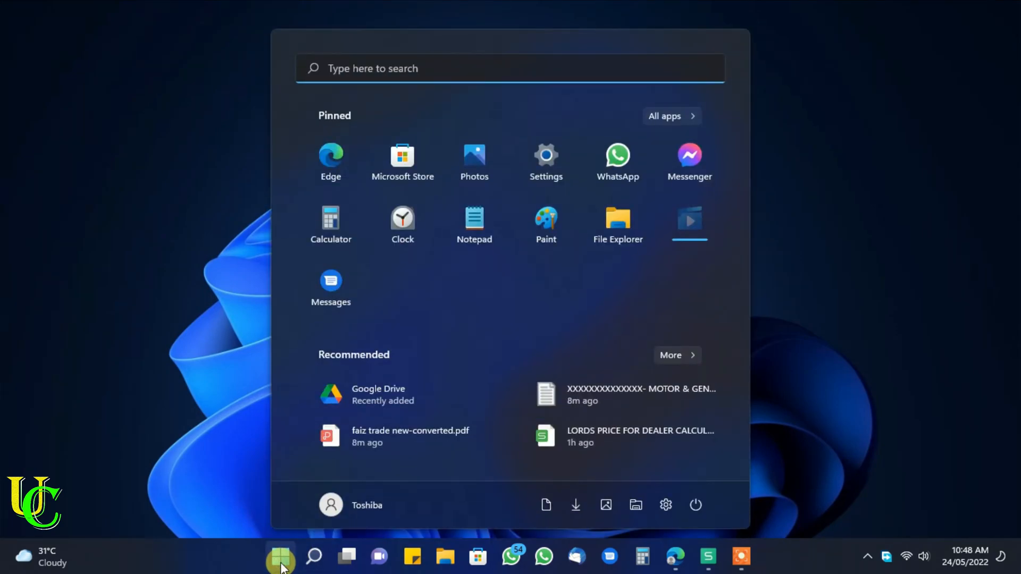
In Settings > System > Storage, reach Disks & volumes and expand New Volume (F:)
click(280, 558)
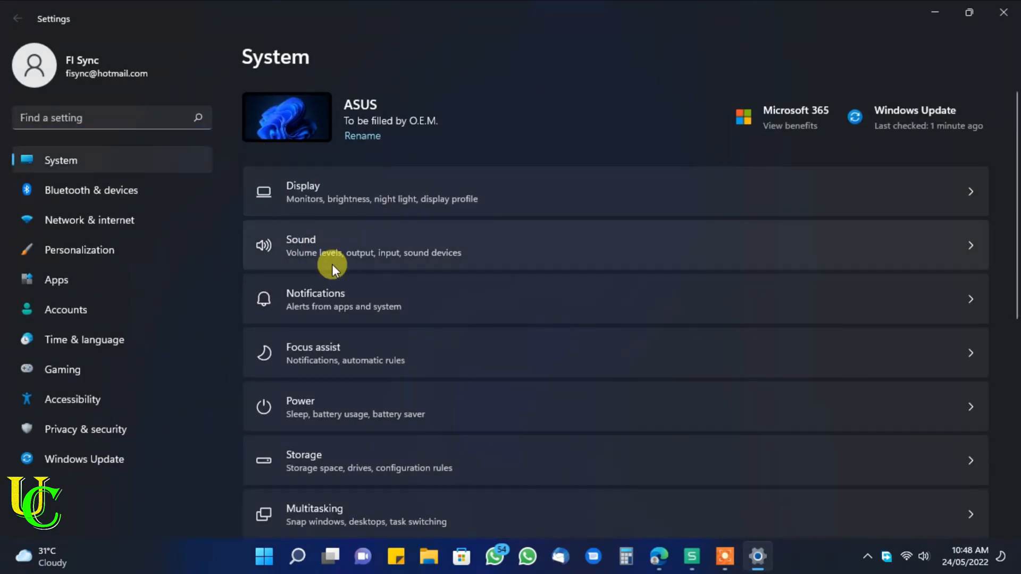
mouse_move(474, 454)
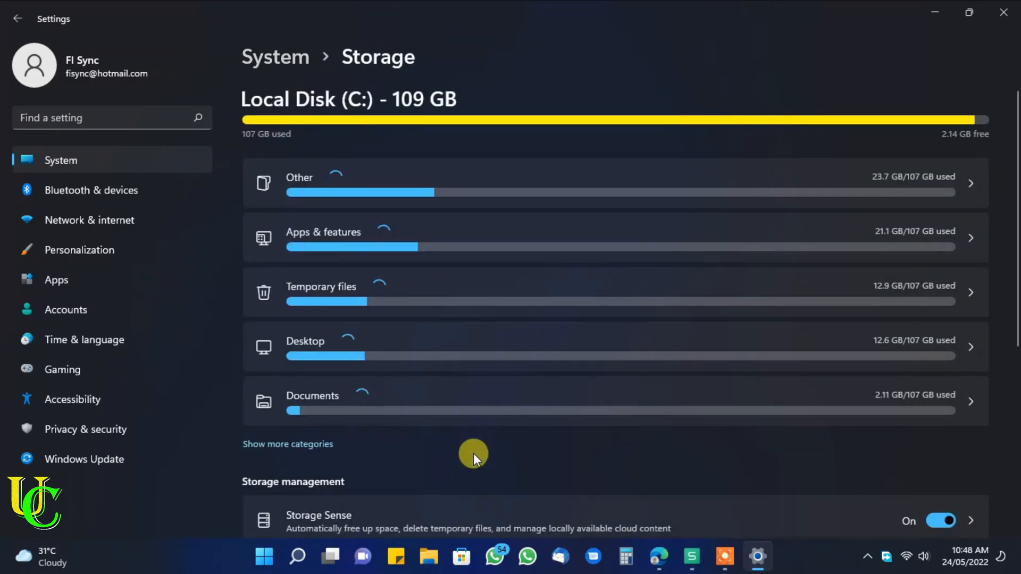
scroll(down, 3)
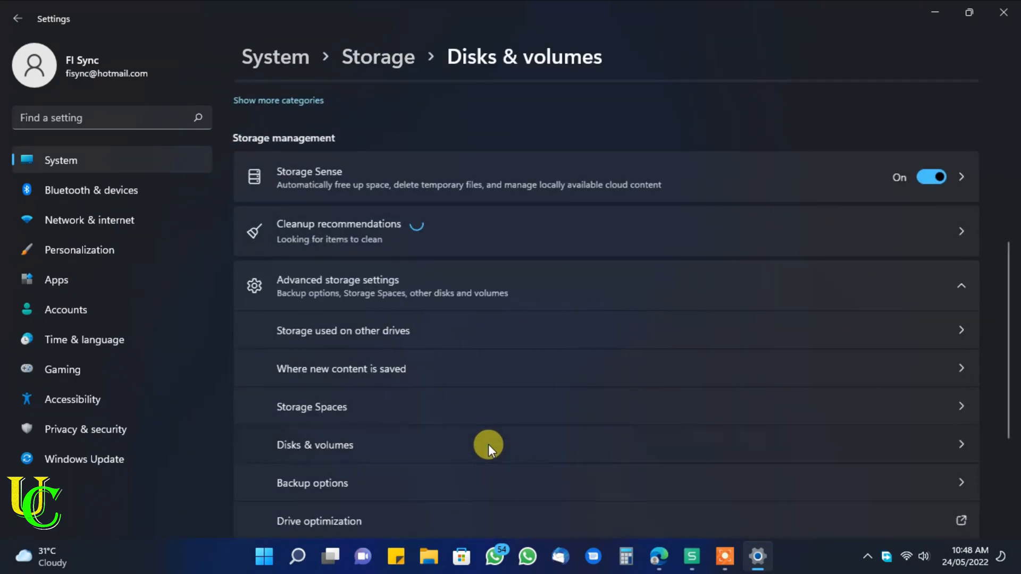
click(315, 445)
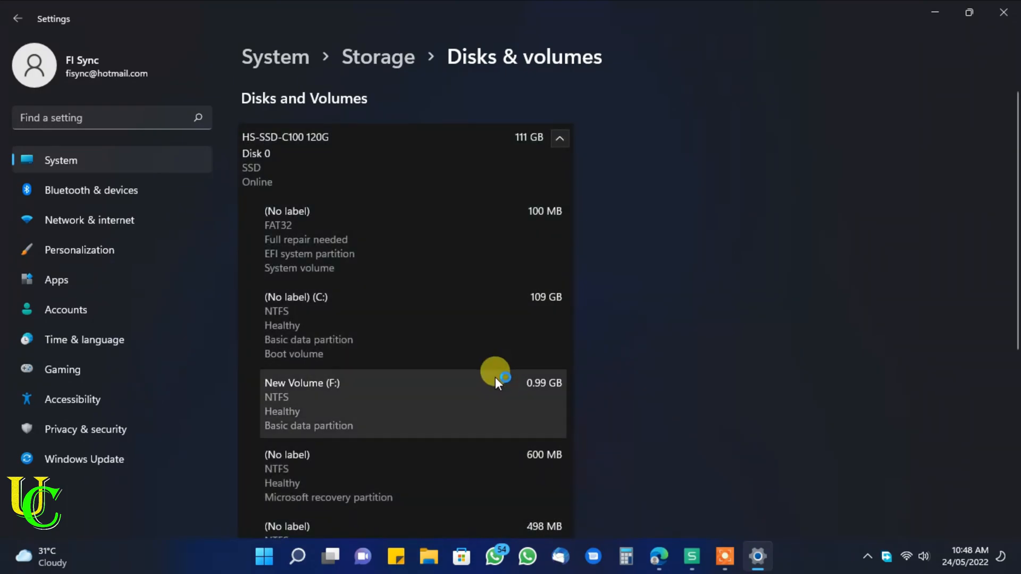
click(410, 404)
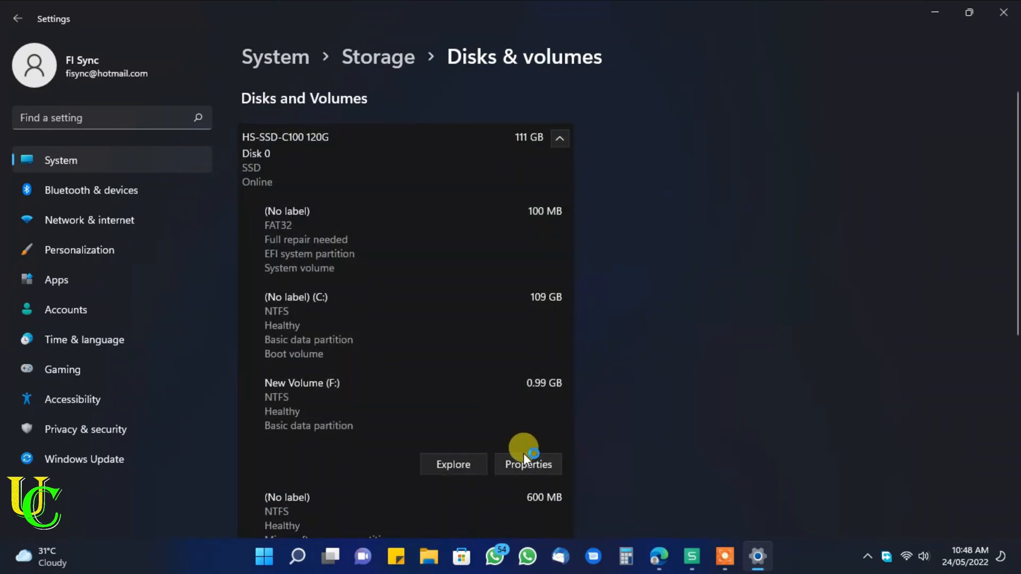
From New Volume (F:) Properties, choose Turn on BitLocker to reach the BitLocker panel
click(528, 464)
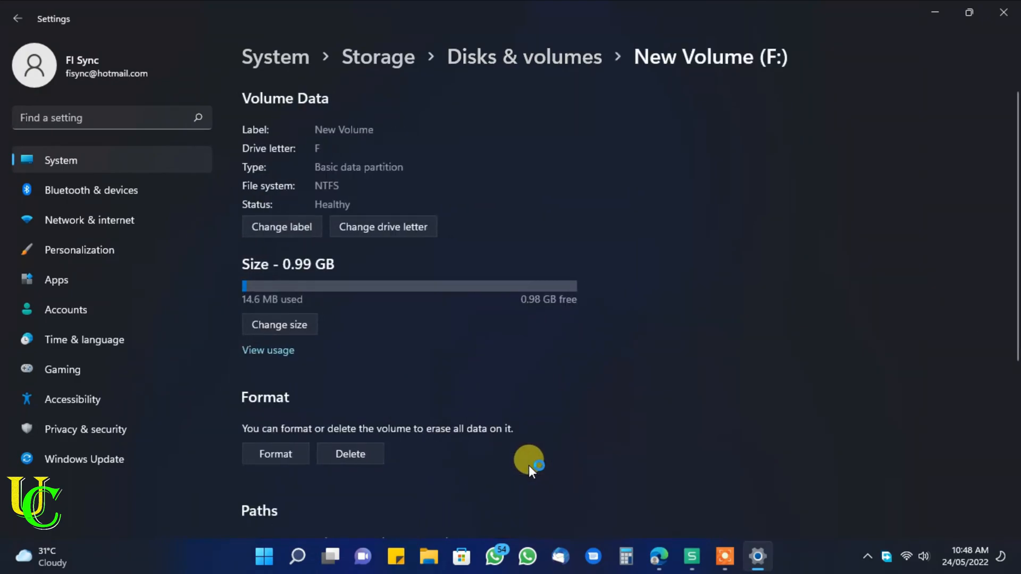
scroll(down, 3)
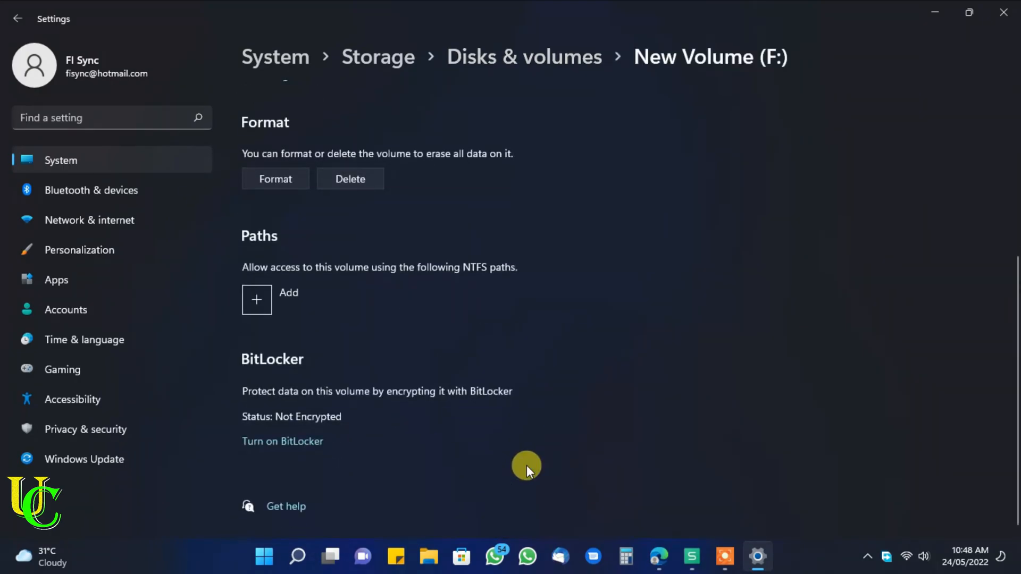
mouse_move(283, 440)
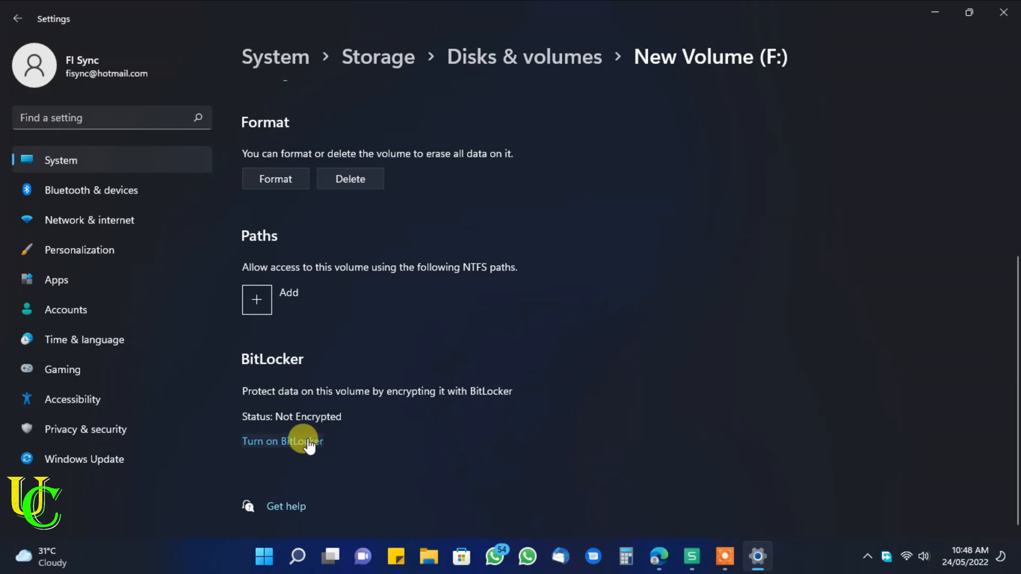
click(282, 440)
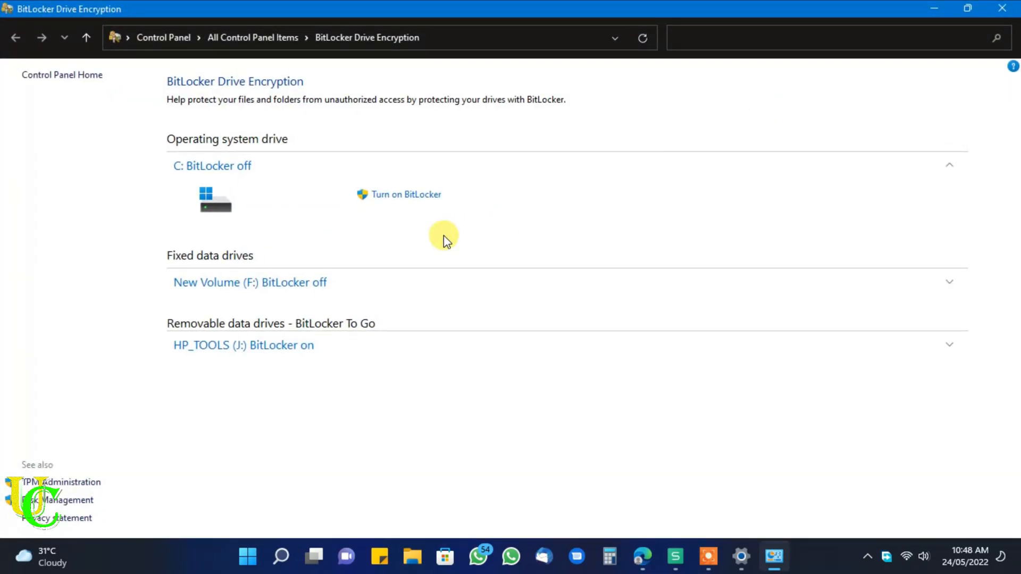
Expand New Volume (F:) under Fixed data drives and start Turn on BitLocker
click(248, 282)
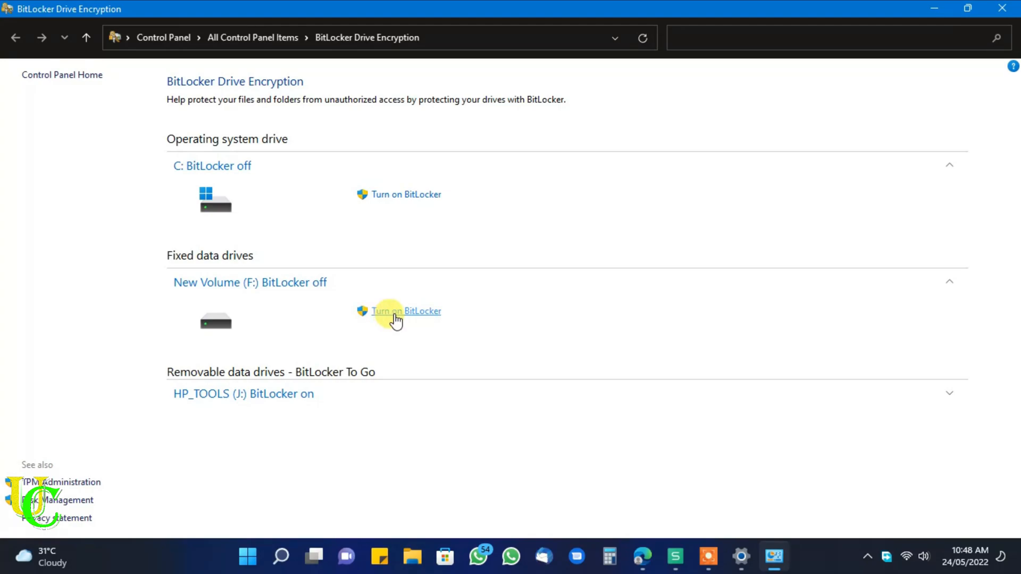
click(405, 310)
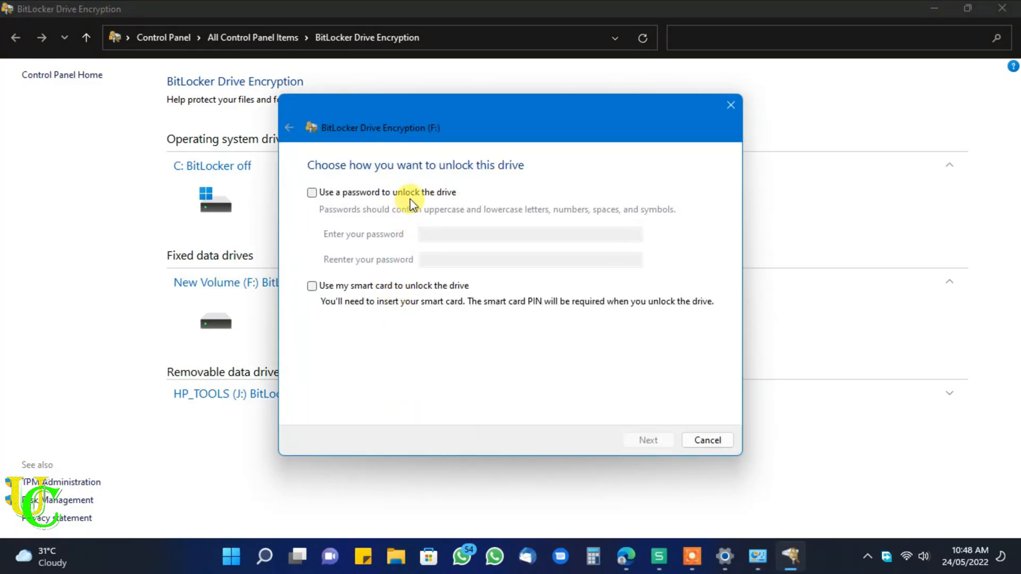
Set and confirm a password unlock for drive F: and continue to recovery-key backup
click(312, 192)
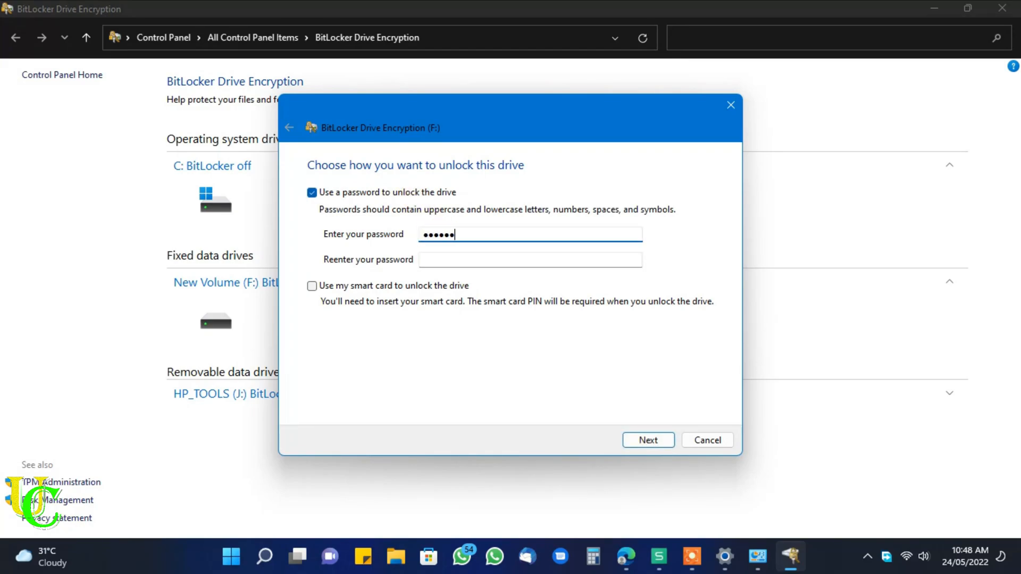
text(••)
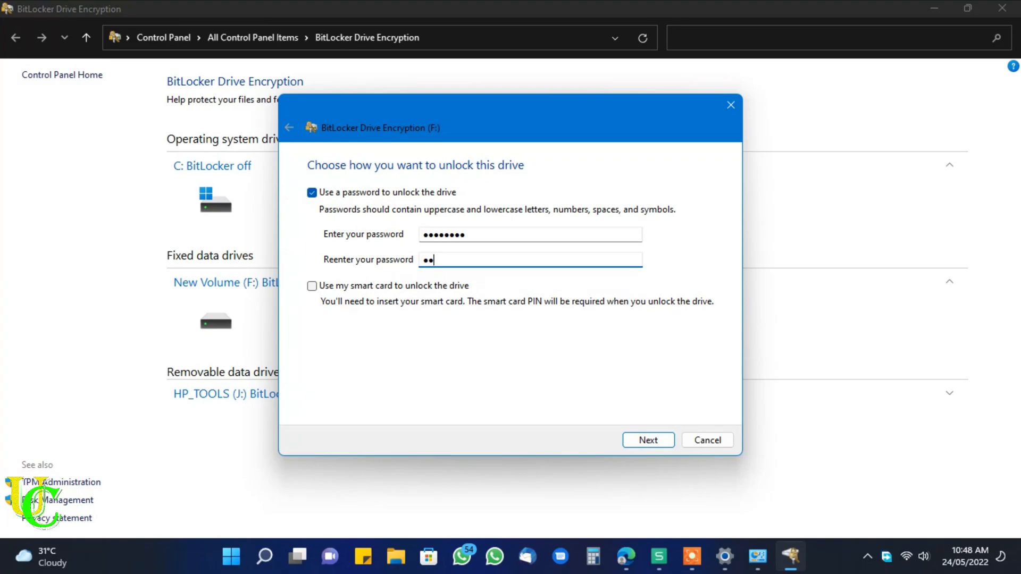
text(••••••)
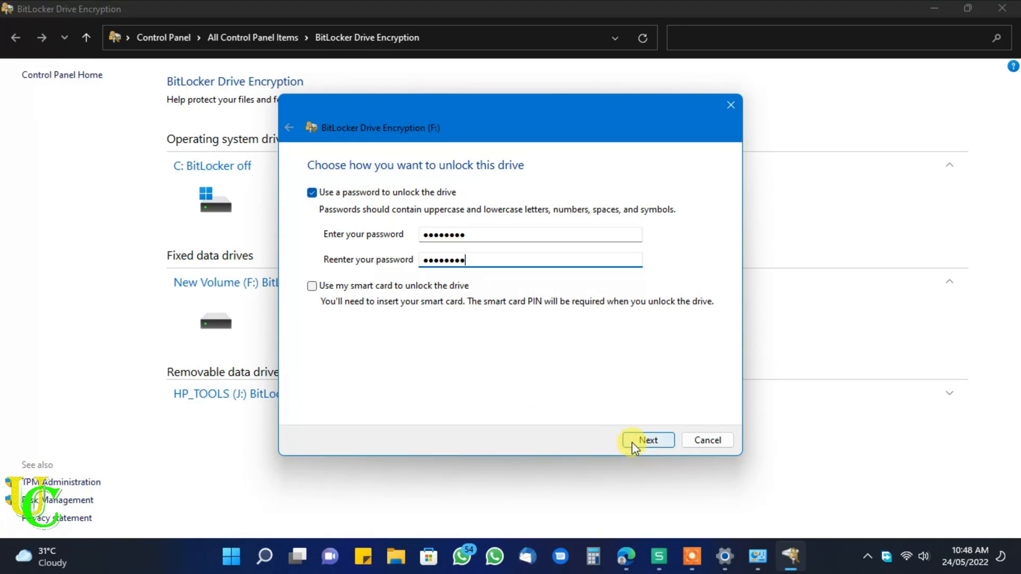
click(648, 440)
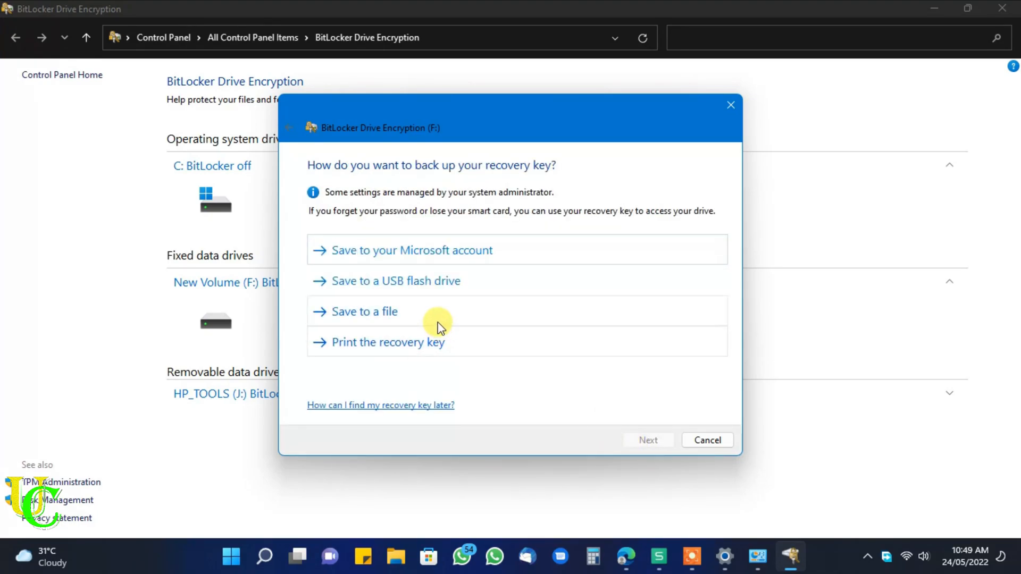
mouse_move(338, 255)
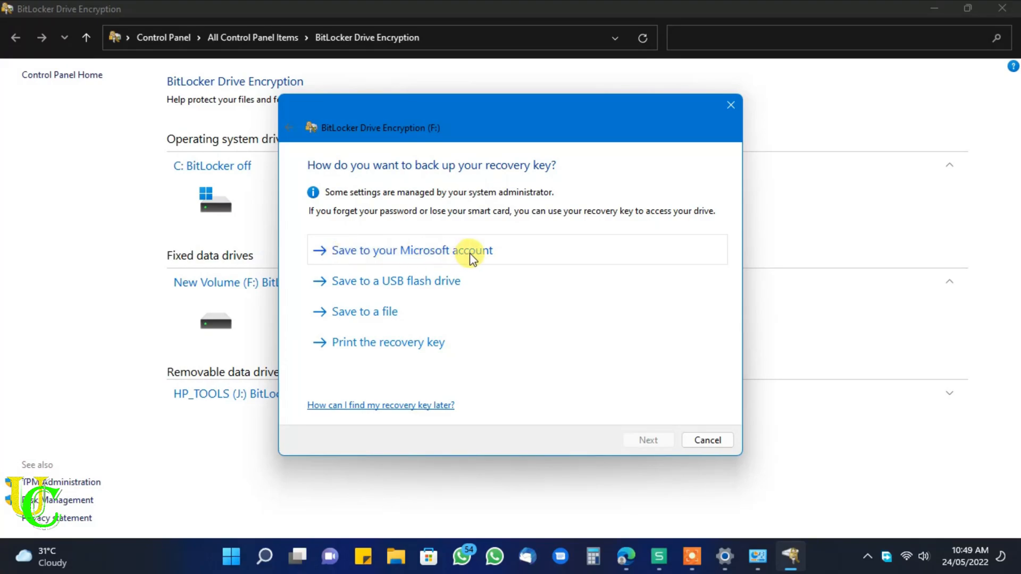
mouse_move(309, 291)
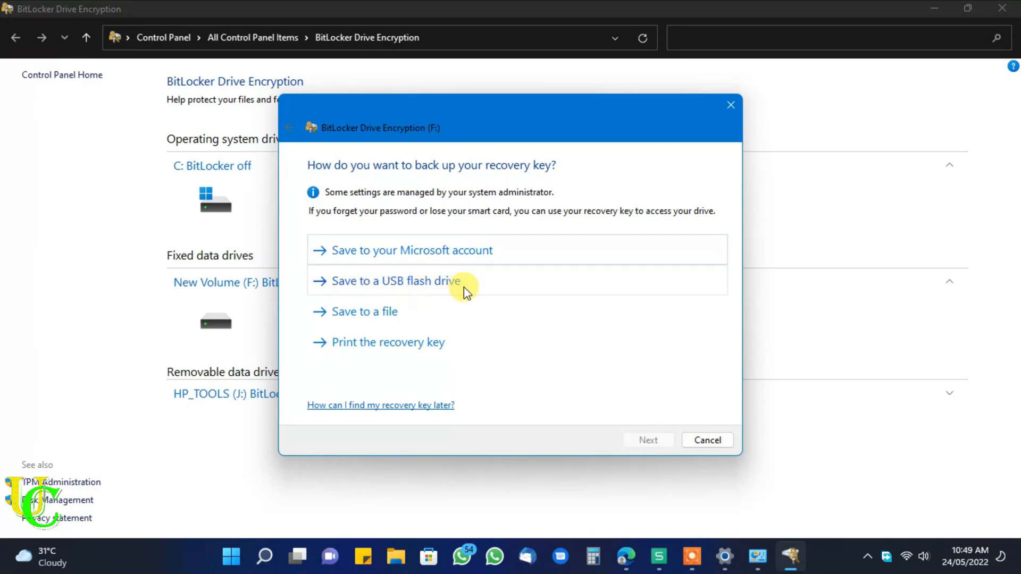
mouse_move(352, 317)
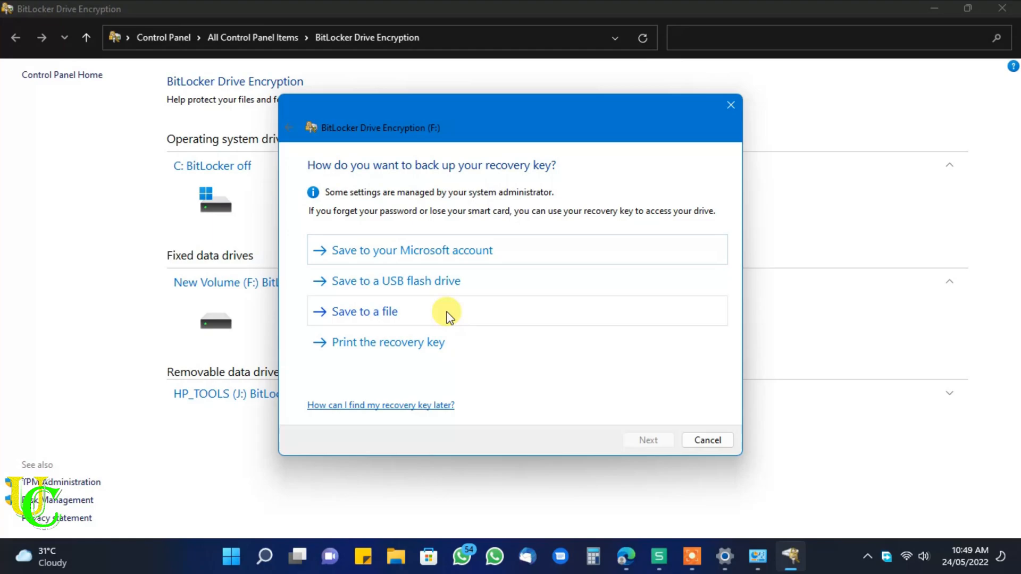
mouse_move(401, 341)
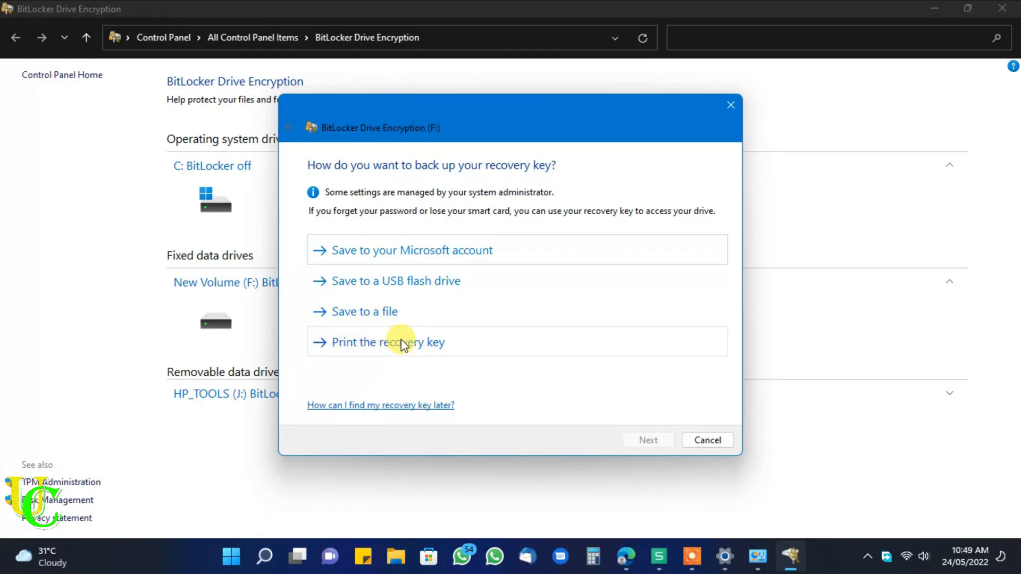
mouse_move(459, 343)
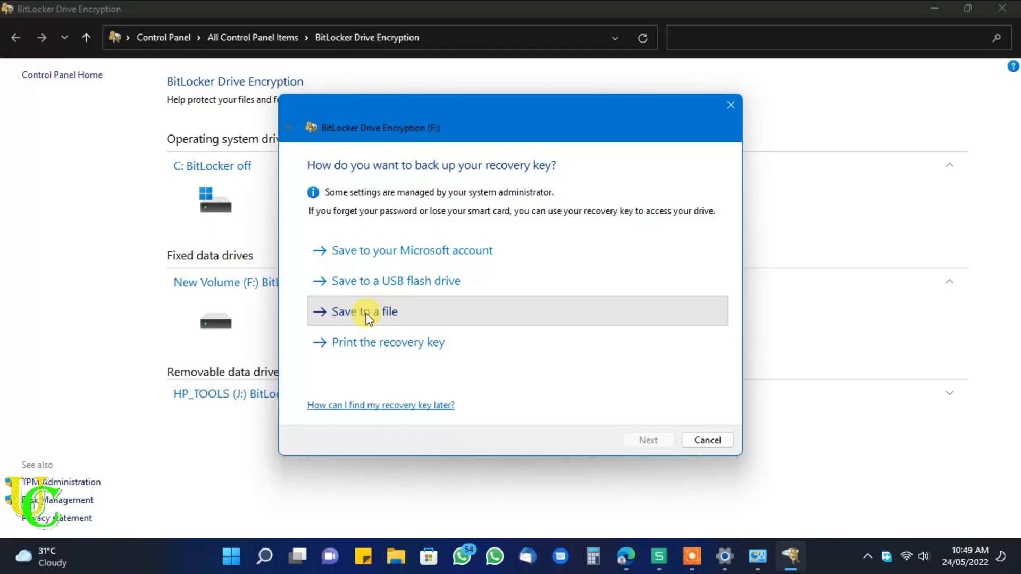
Save the F: recovery key as a text file in Documents and continue
click(364, 312)
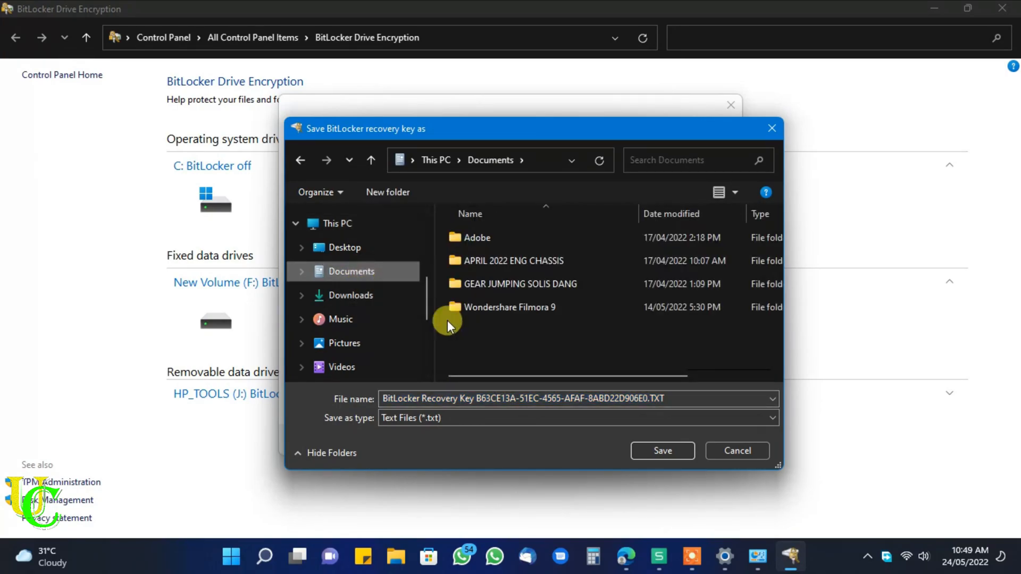
click(661, 451)
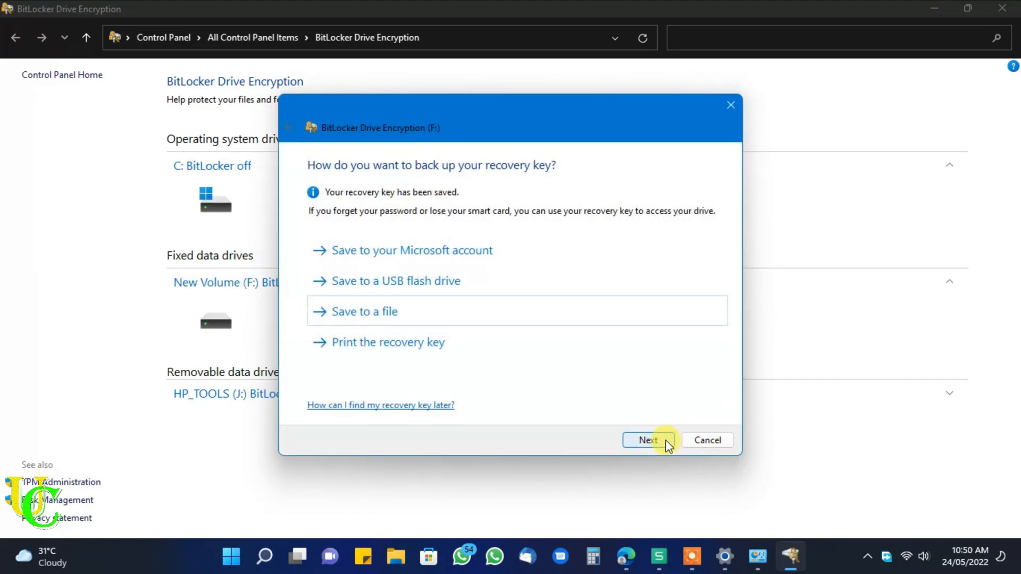
click(647, 440)
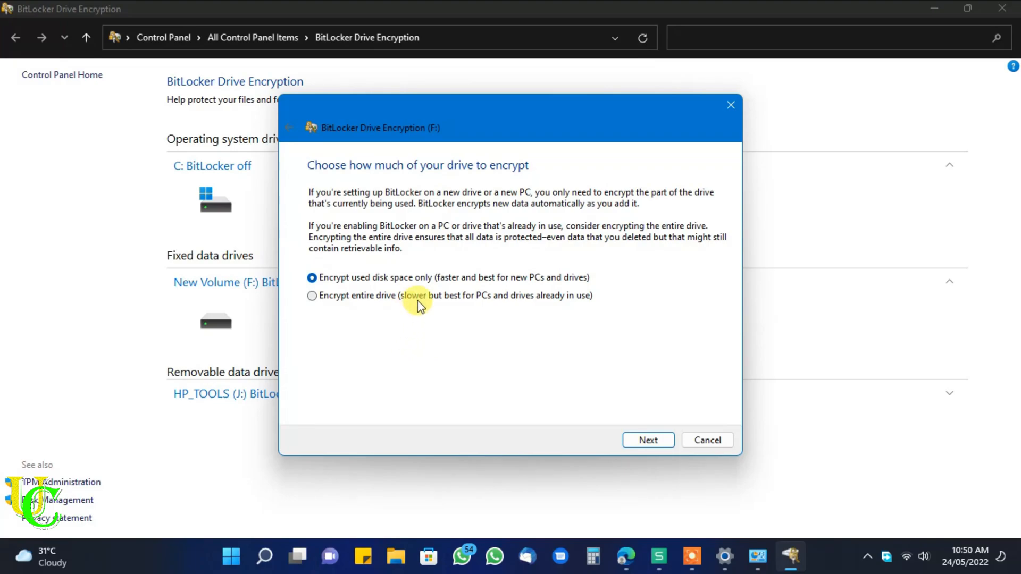
mouse_move(331, 303)
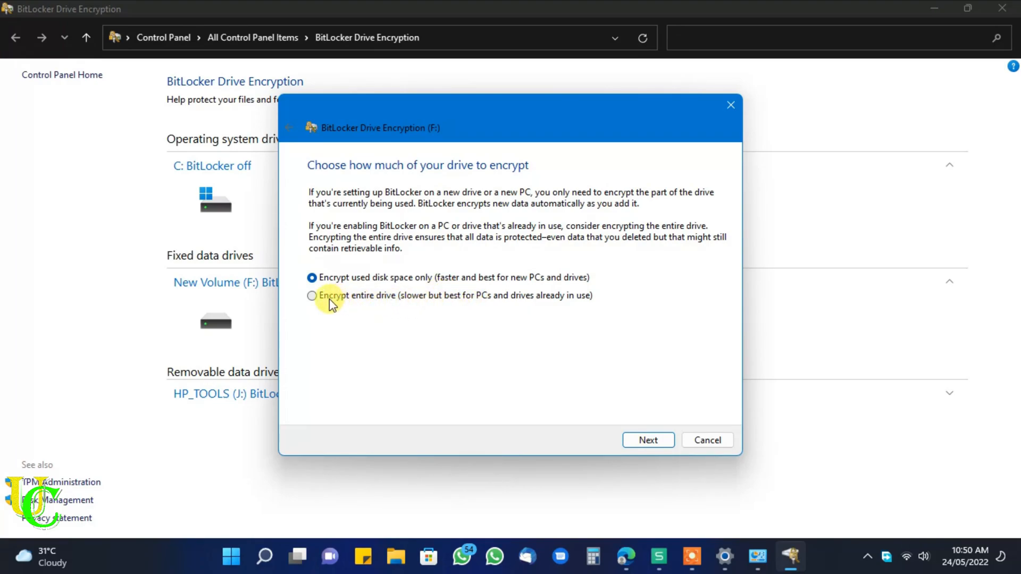
Choose 'Encrypt entire drive' instead of used space only and continue
click(311, 295)
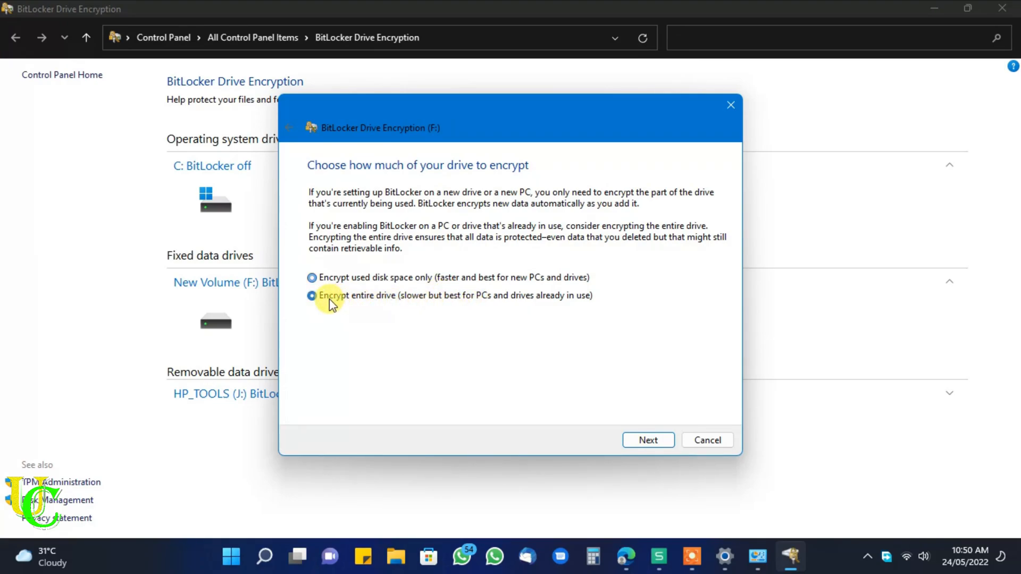
click(312, 295)
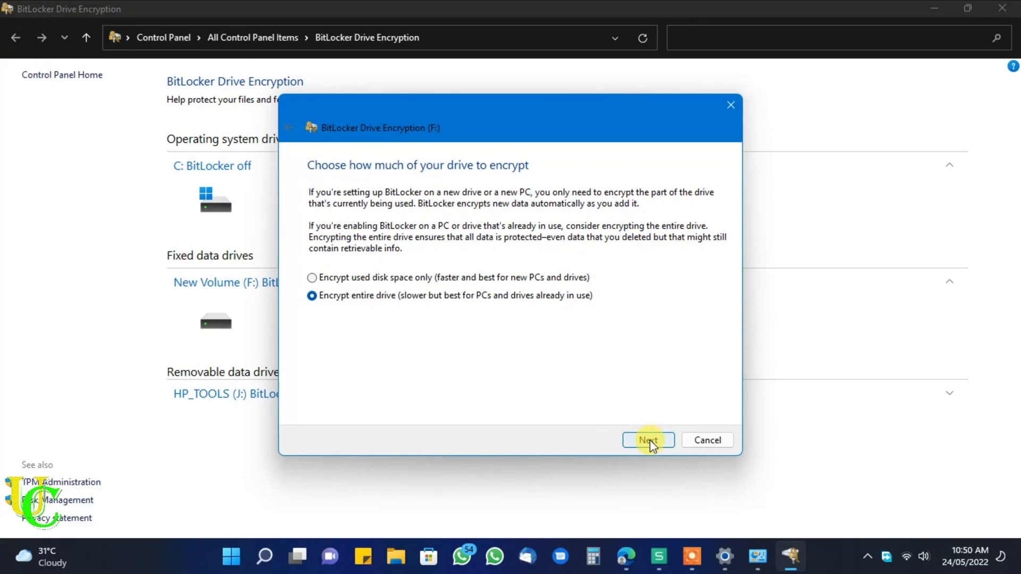
click(648, 440)
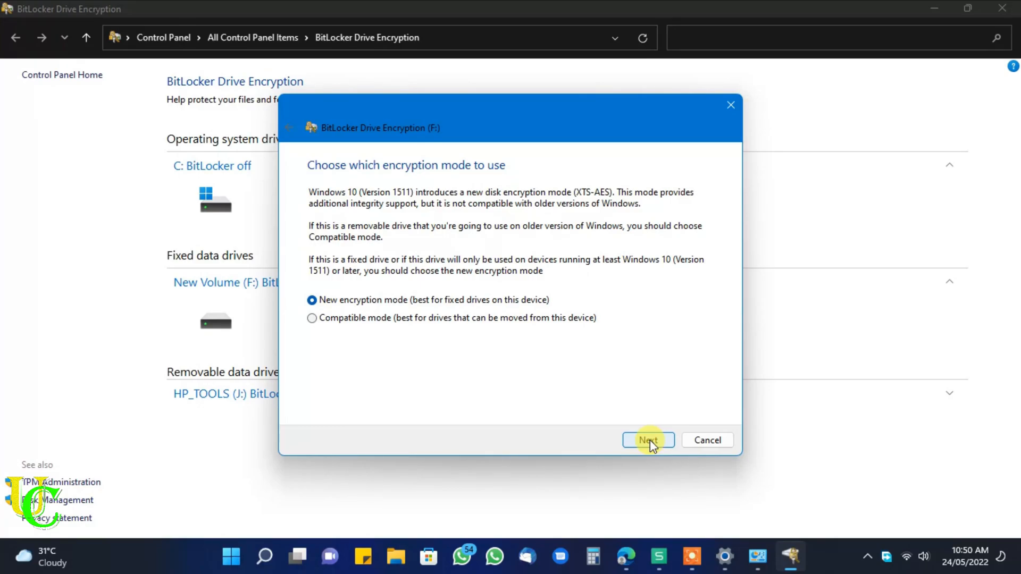
mouse_move(369, 326)
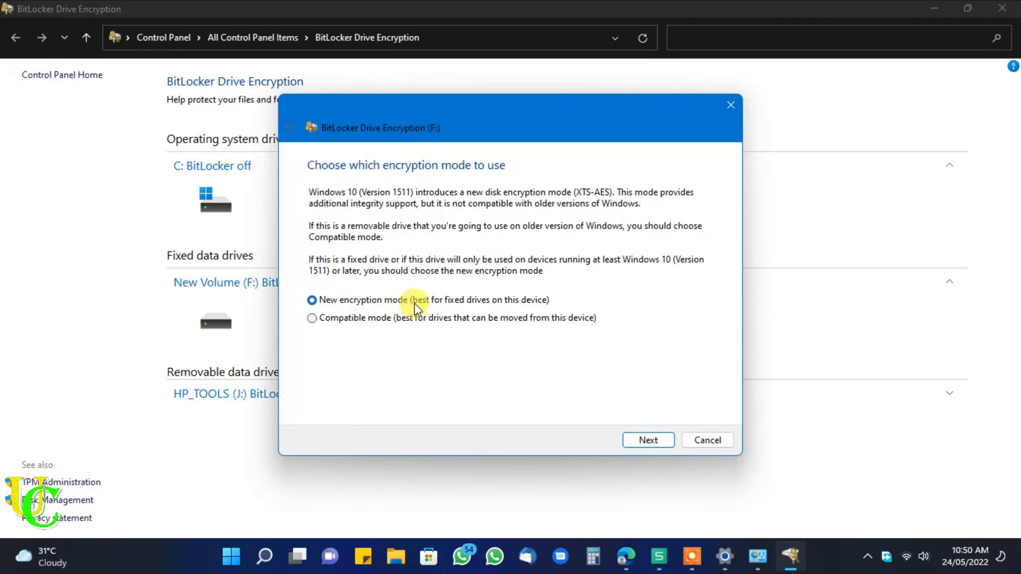
mouse_move(478, 311)
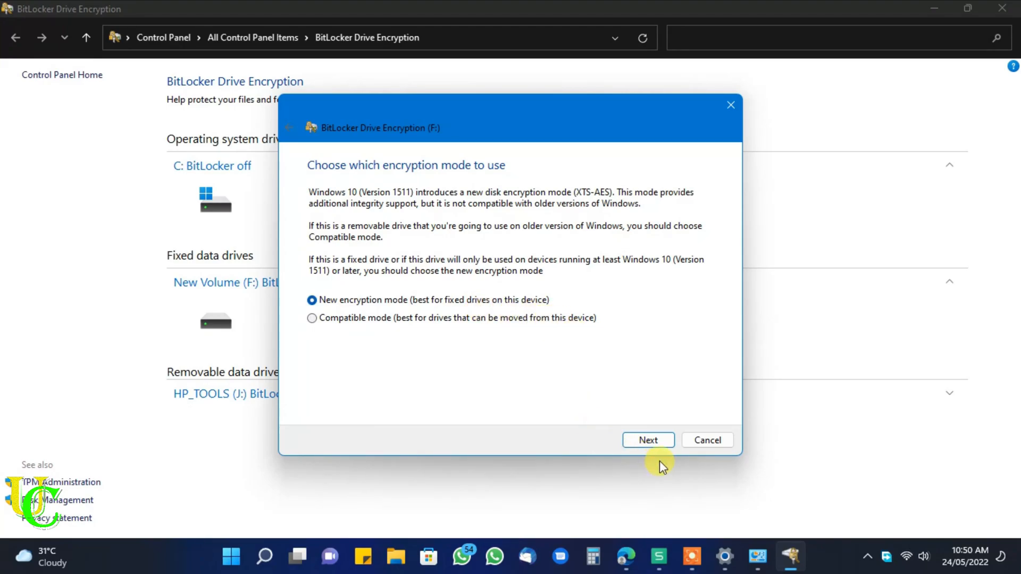
mouse_move(648, 441)
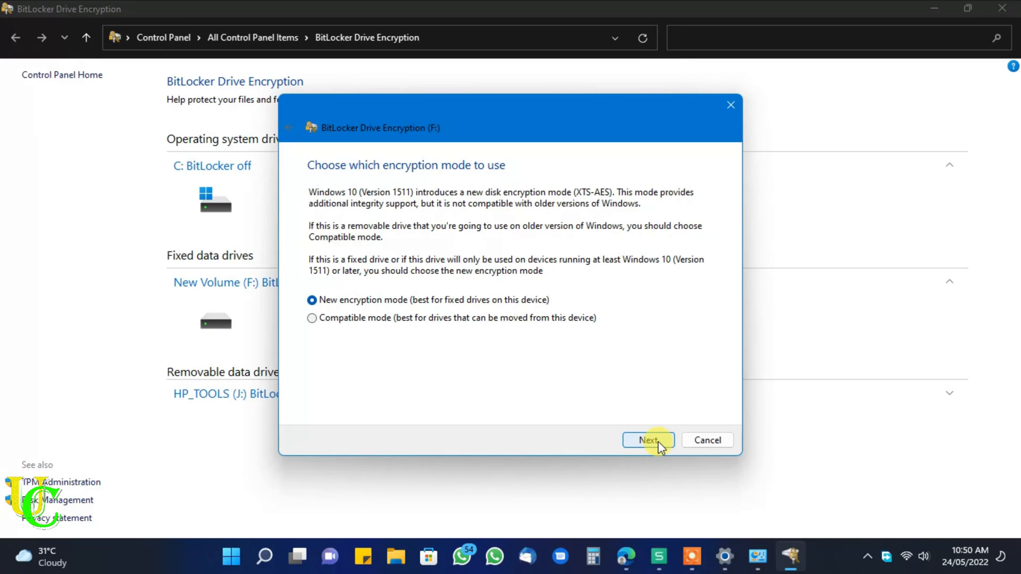
Keep 'New encryption mode' and advance to the ready-to-encrypt confirmation
click(647, 440)
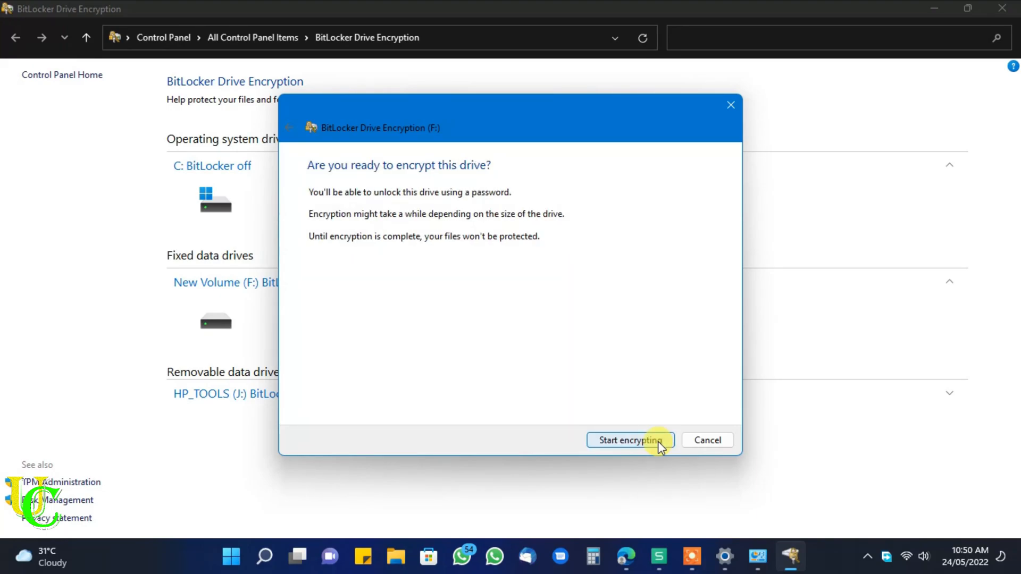
Start encrypting drive F: and let it run to 'Encryption of F: is complete'
click(628, 441)
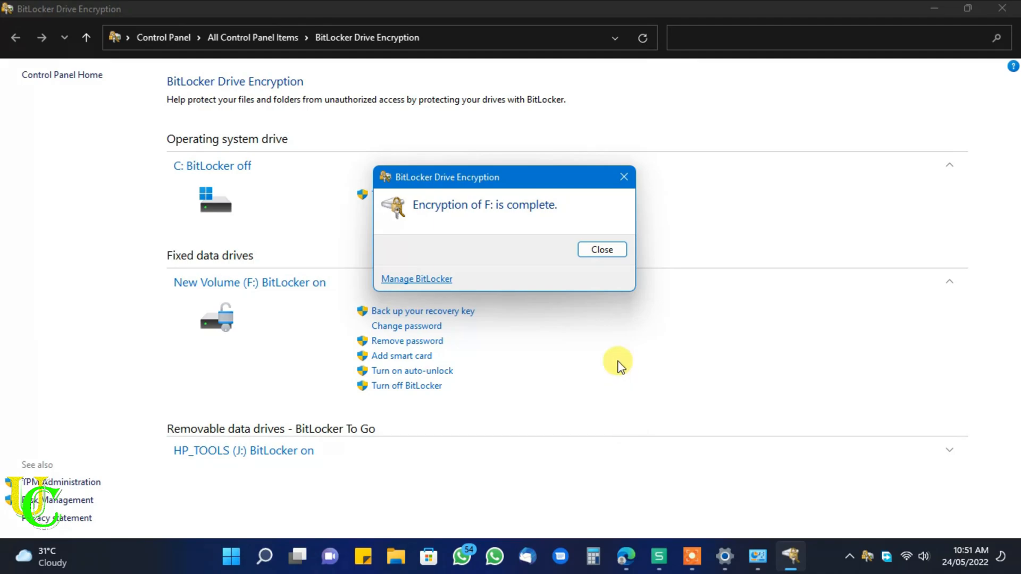
Dismiss the encryption-complete notice, leaving New Volume (F:) with BitLocker on
click(599, 249)
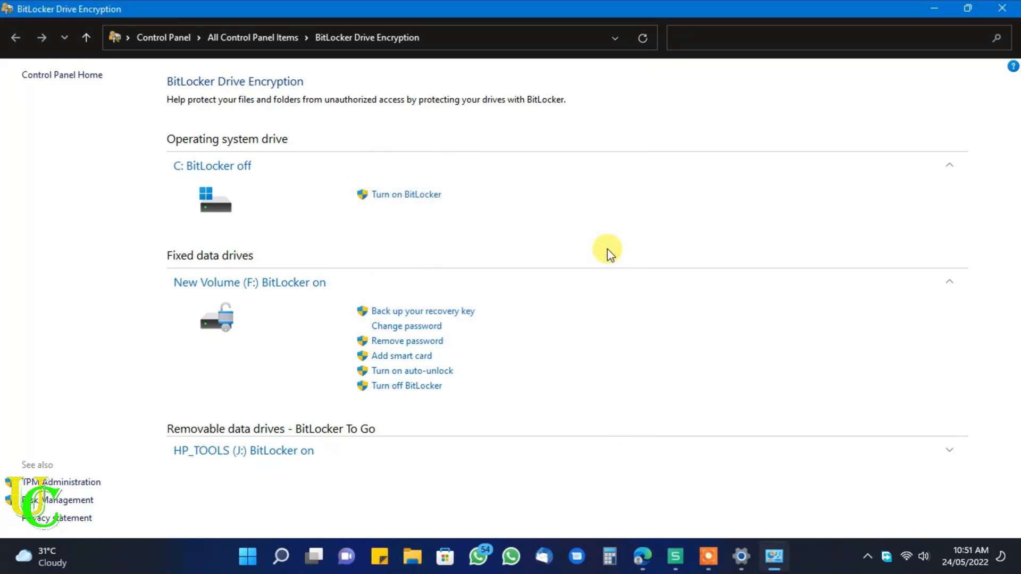
mouse_move(248, 281)
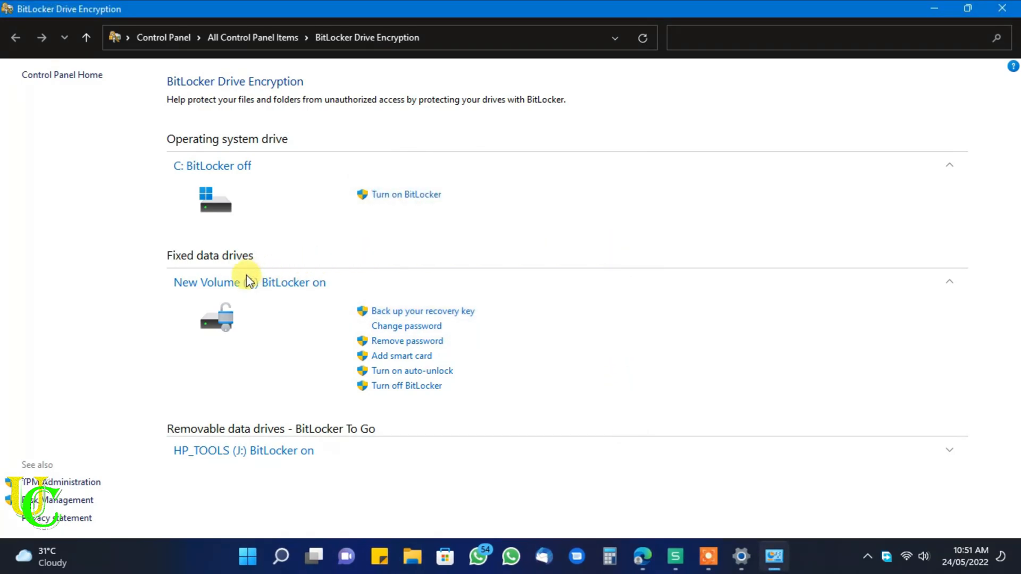
mouse_move(401, 355)
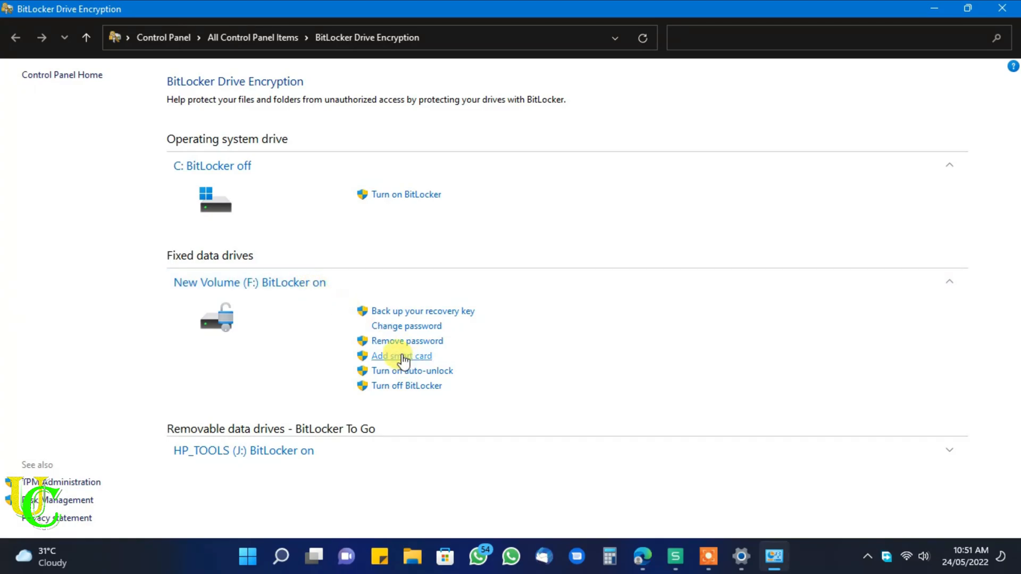